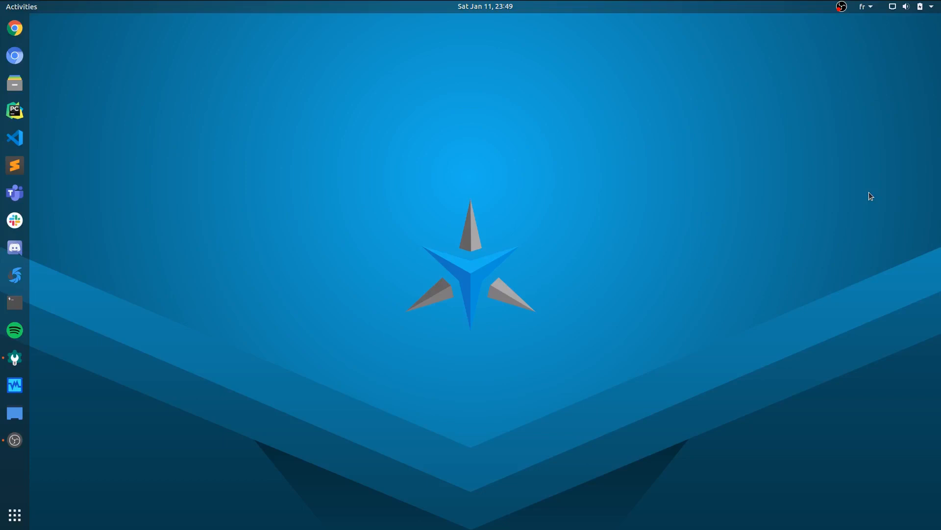
pyautogui.moveTo(14, 29)
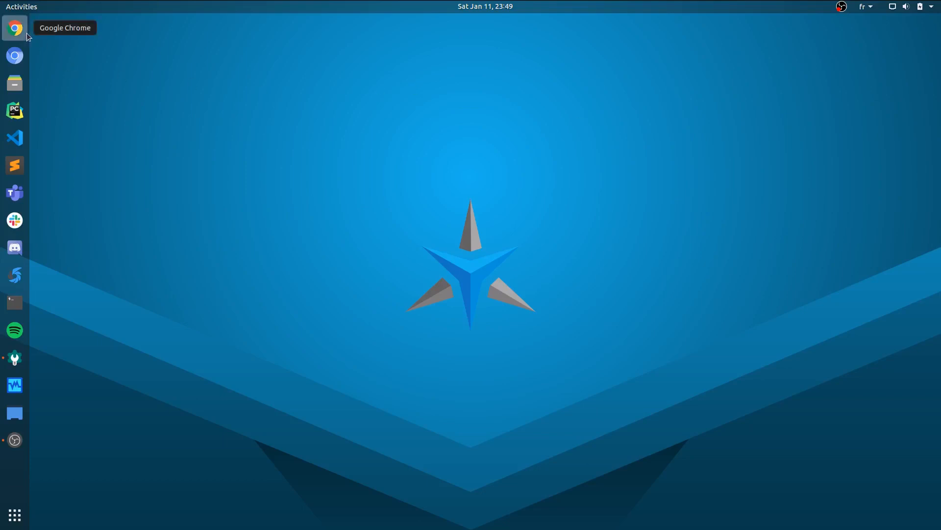
# Launch Google Chrome from the dock icon.
pyautogui.click(14, 28)
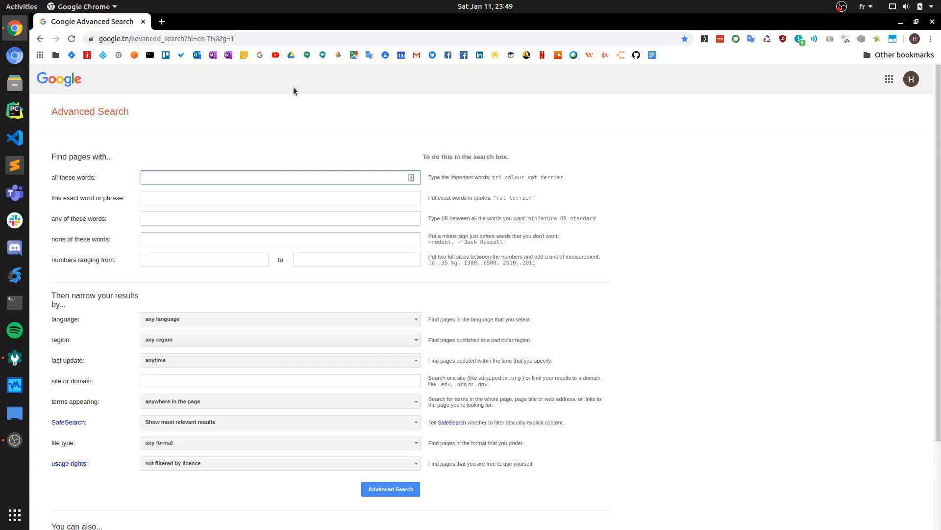
pyautogui.click(276, 177)
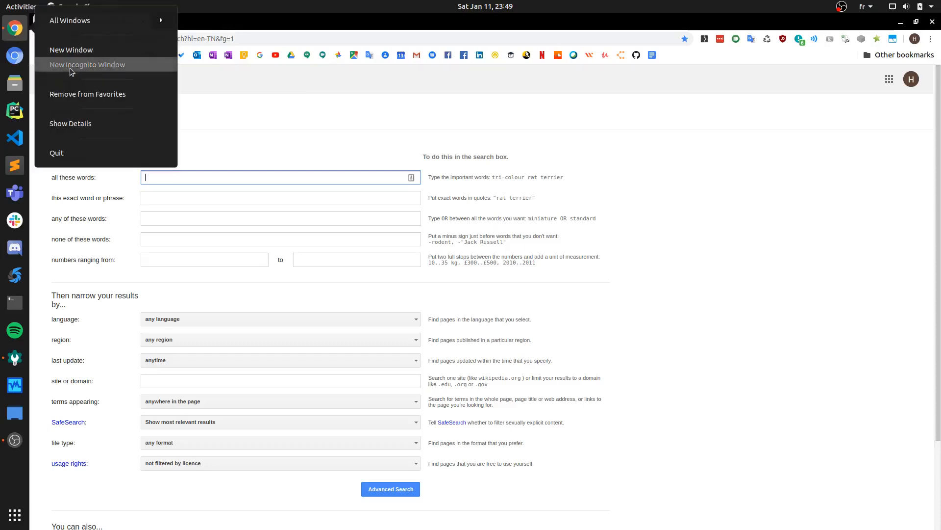
pyautogui.click(87, 64)
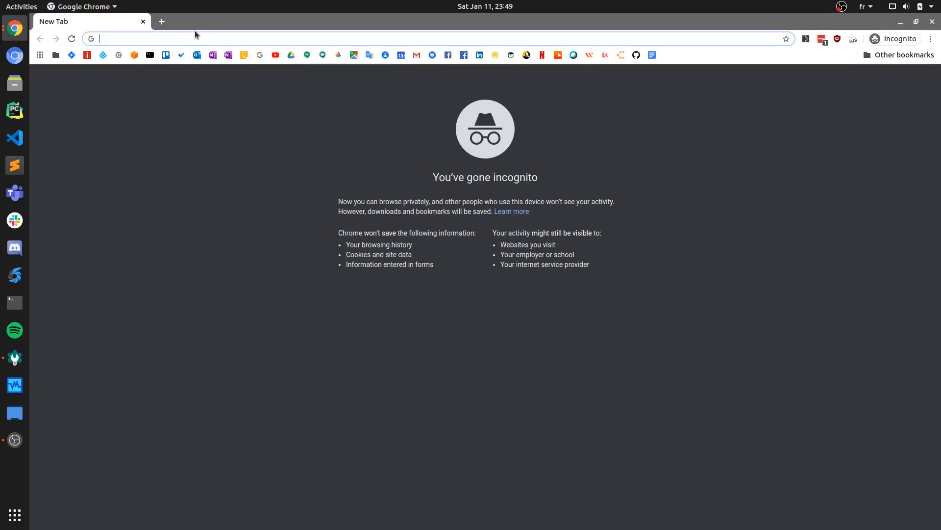
pyautogui.moveTo(151, 24)
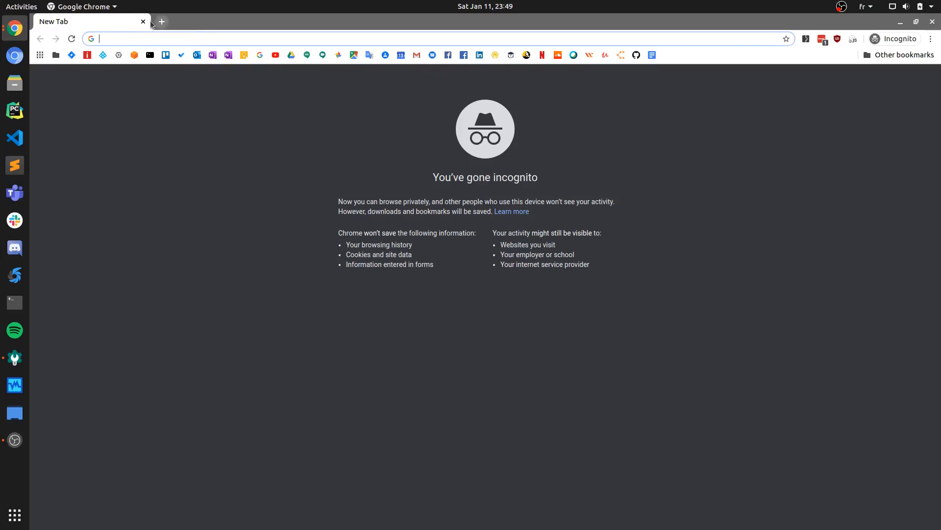
pyautogui.moveTo(143, 21)
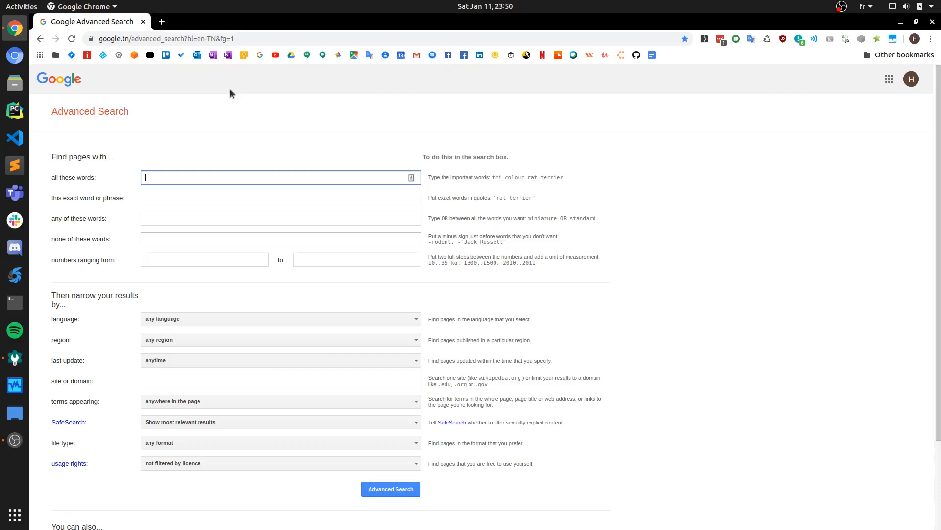
pyautogui.press('F12')
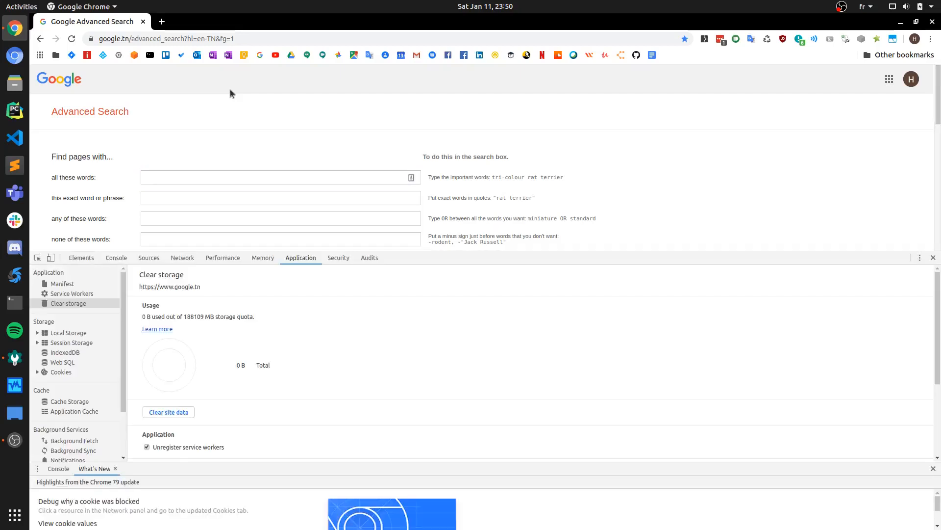
pyautogui.moveTo(643, 319)
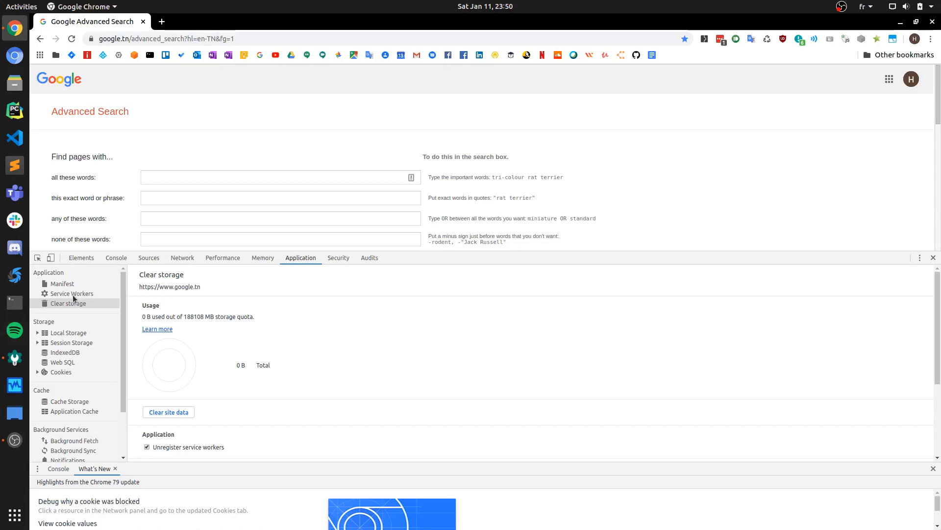
pyautogui.moveTo(68, 303)
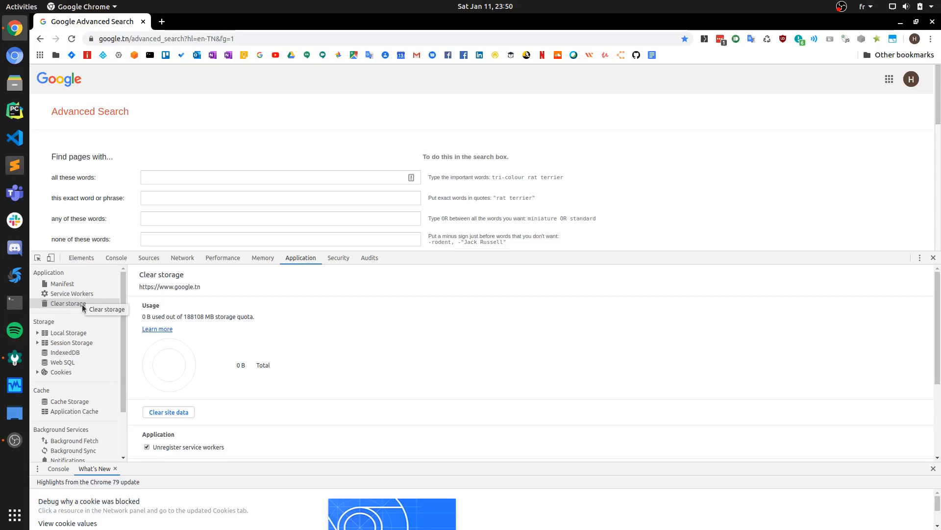
pyautogui.scroll(-3)
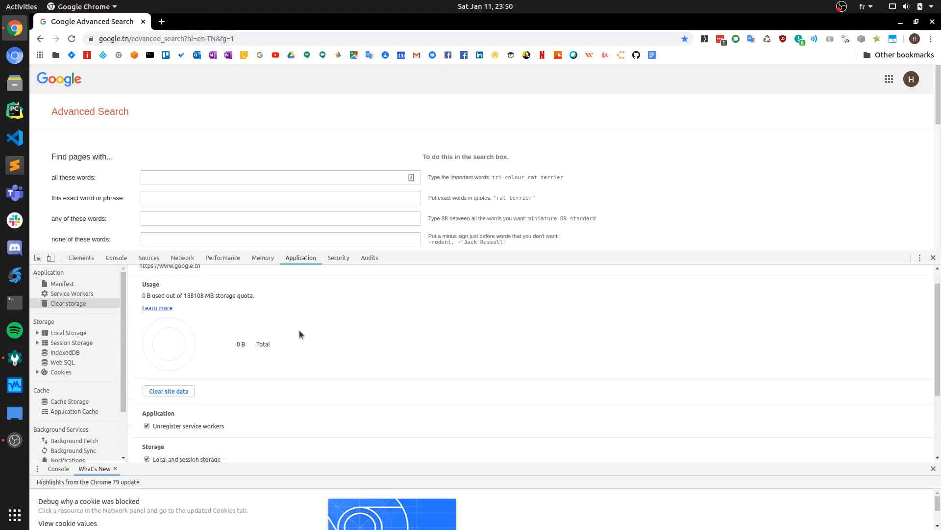
pyautogui.scroll(-3)
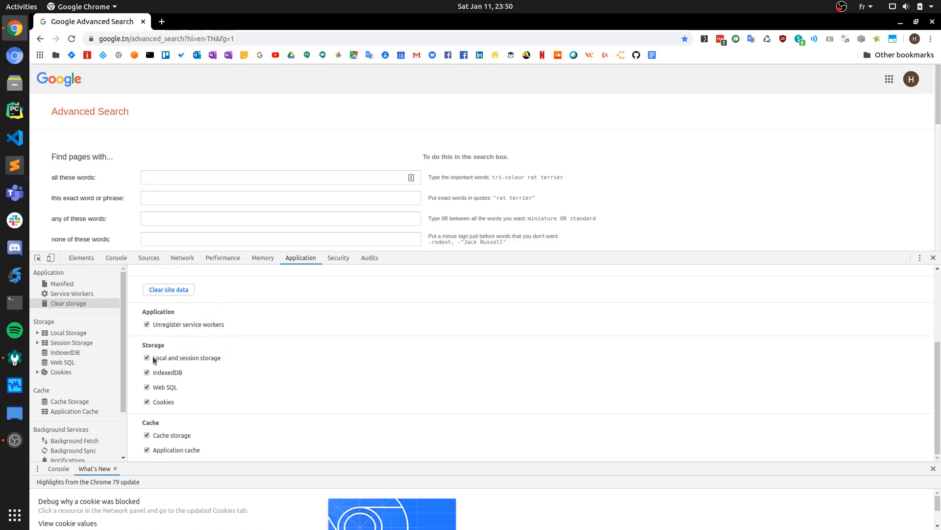
pyautogui.moveTo(182, 353)
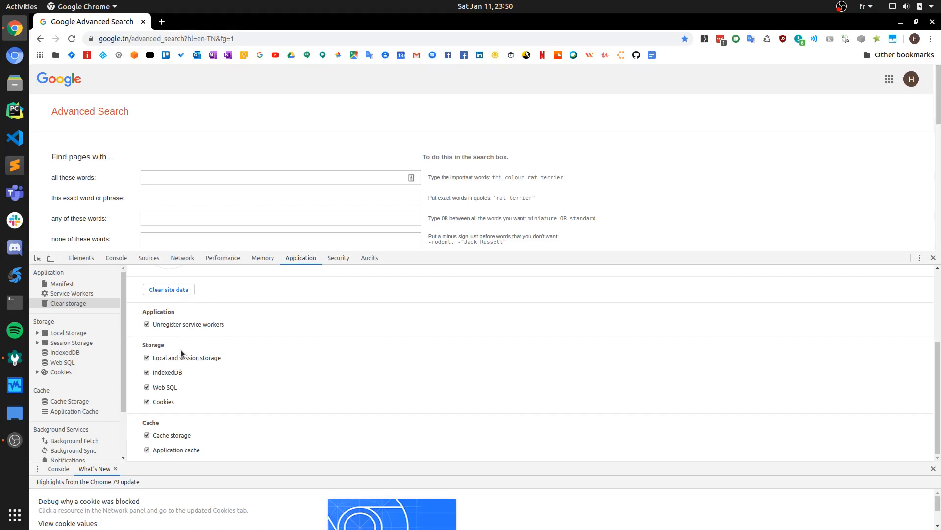
pyautogui.moveTo(183, 351)
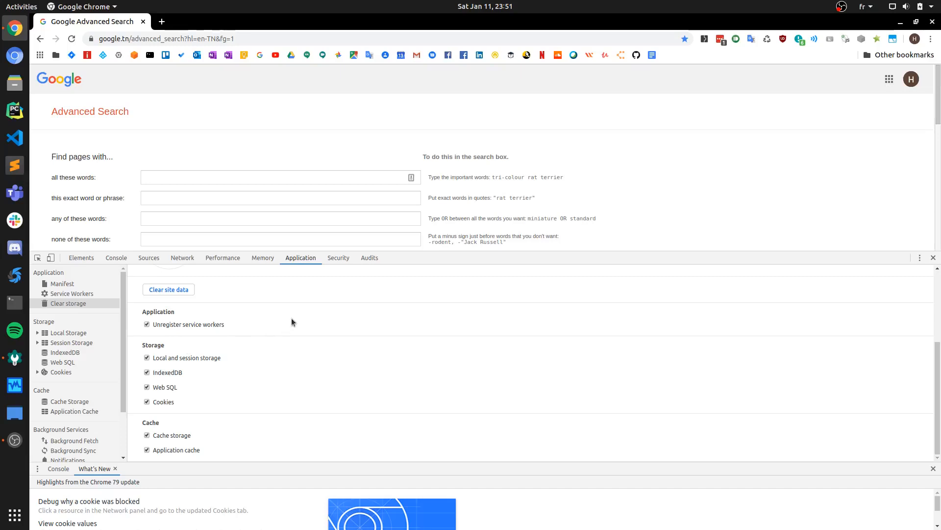
pyautogui.moveTo(340, 266)
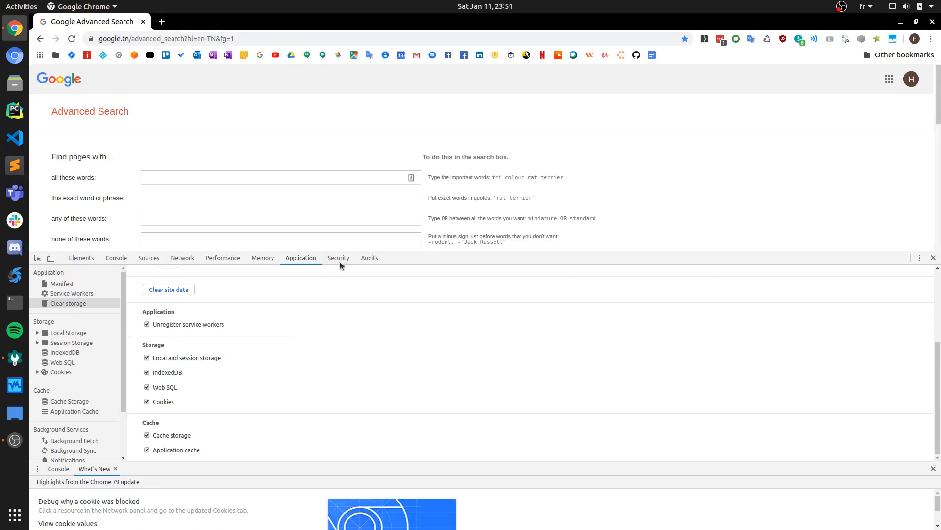
pyautogui.moveTo(348, 192)
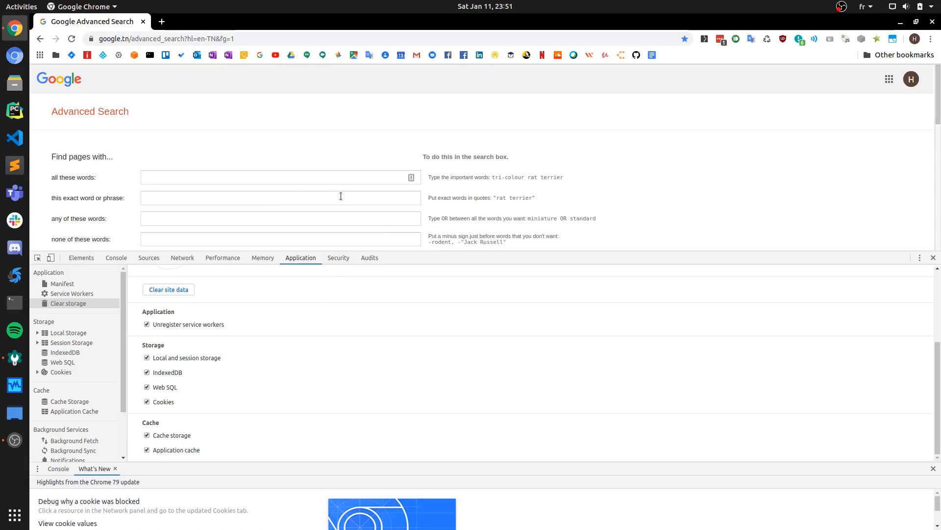
pyautogui.moveTo(351, 204)
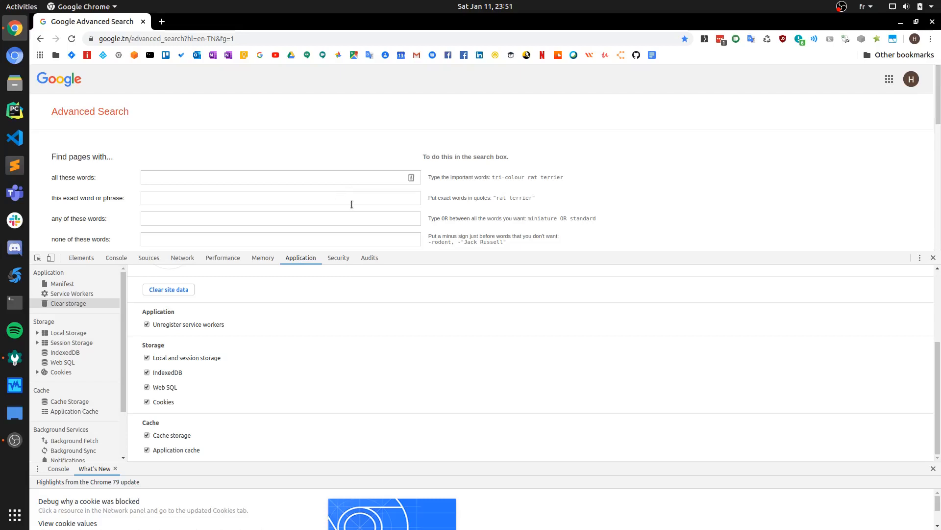
pyautogui.moveTo(923, 260)
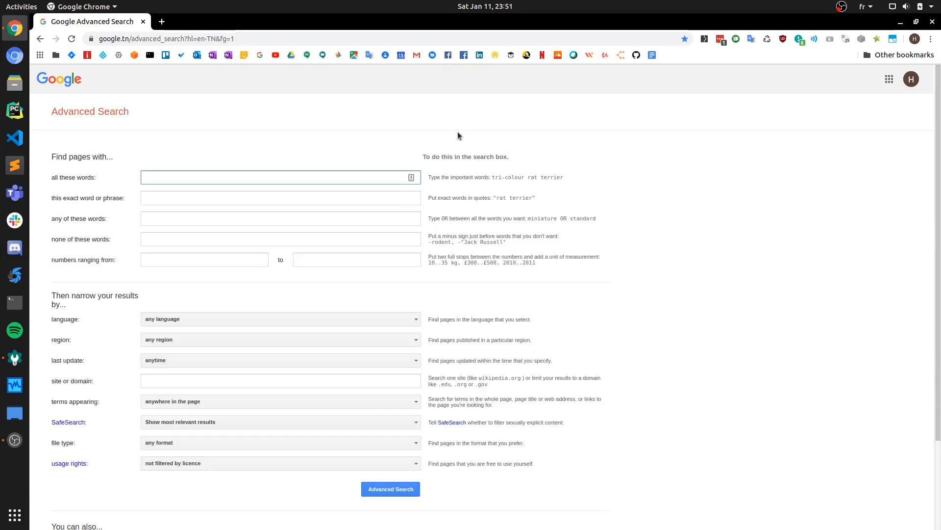
# Reopen developer tools with F12 and reload the Advanced Search page.
pyautogui.click(276, 176)
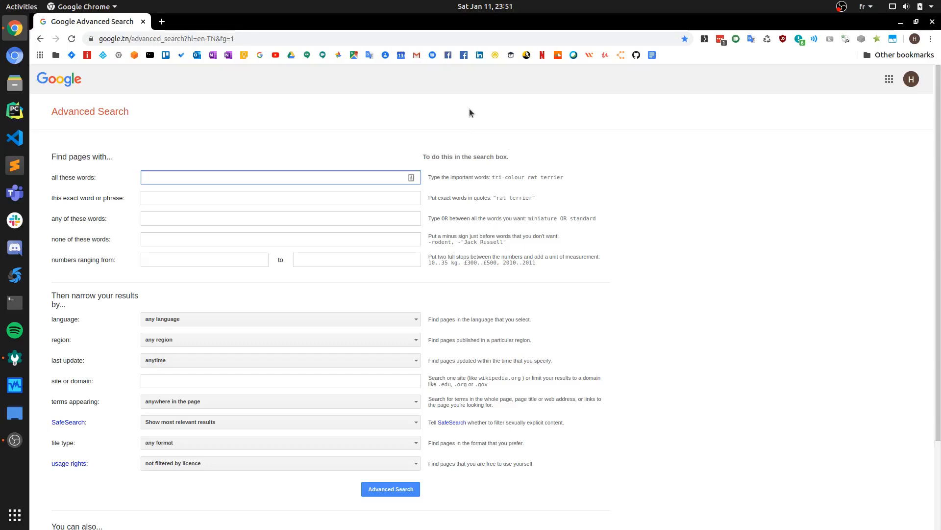
pyautogui.press('F12')
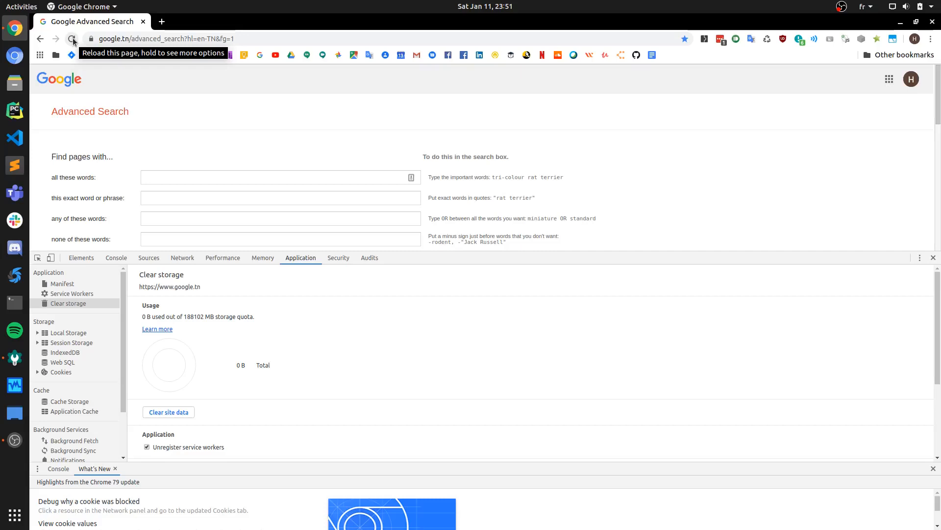
pyautogui.click(72, 38)
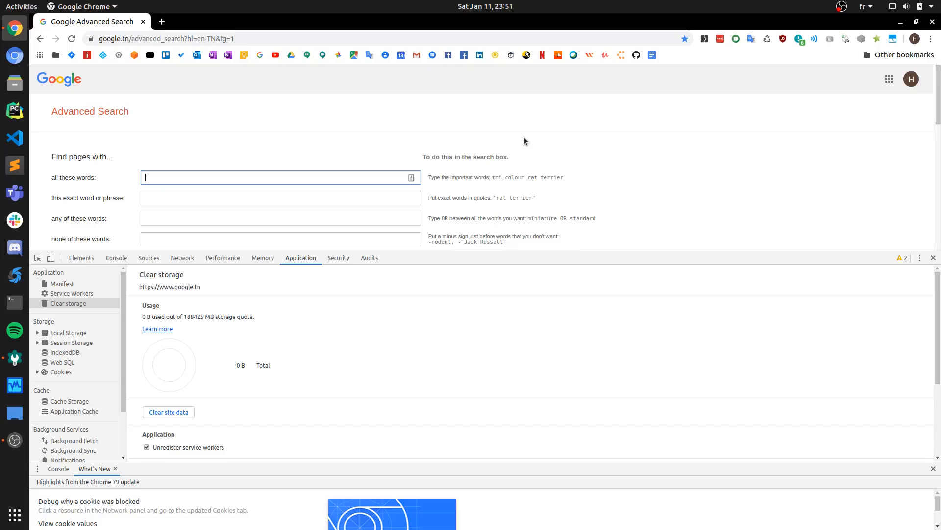
pyautogui.moveTo(931, 256)
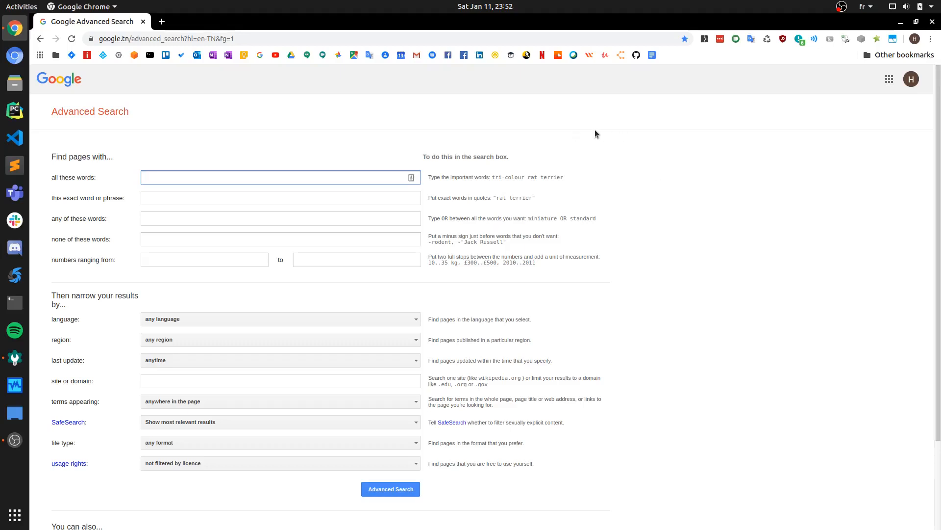
# Close developer tools and open Chrome's three-dot browser menu.
pyautogui.click(276, 177)
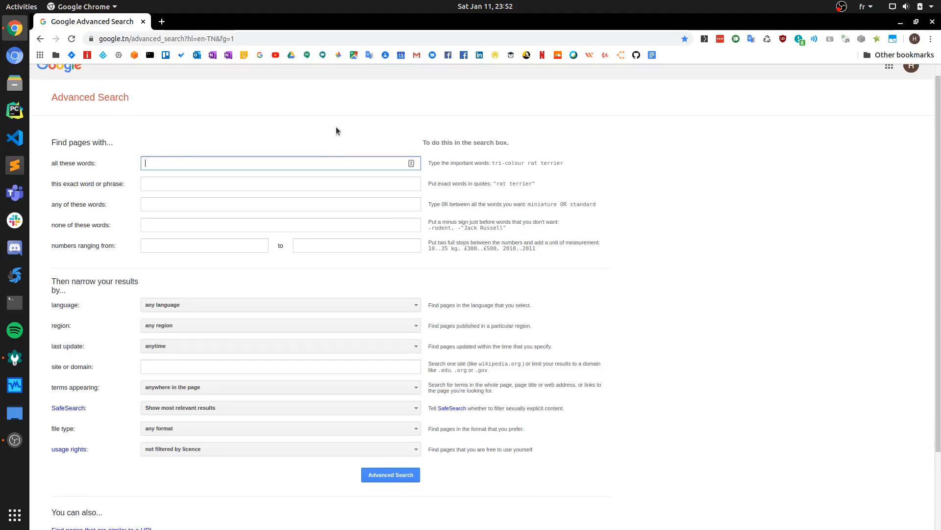
pyautogui.moveTo(493, 75)
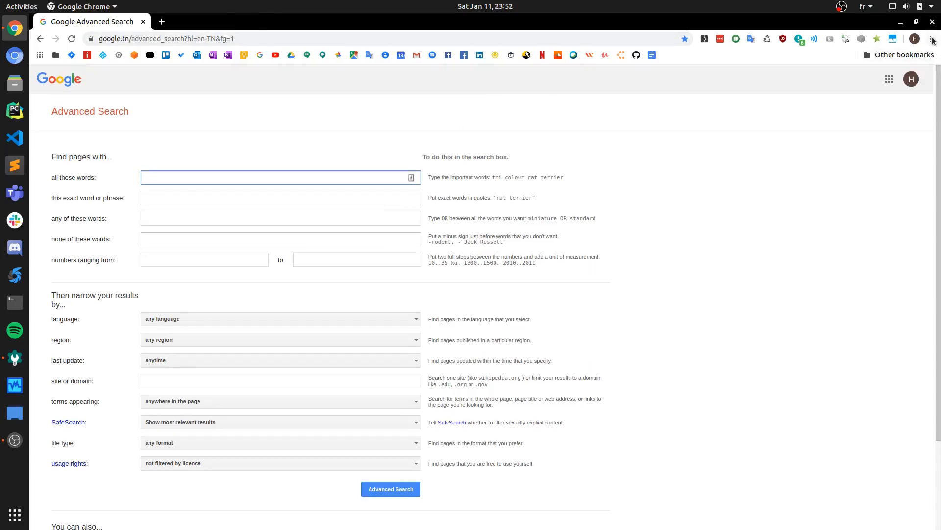
pyautogui.click(933, 39)
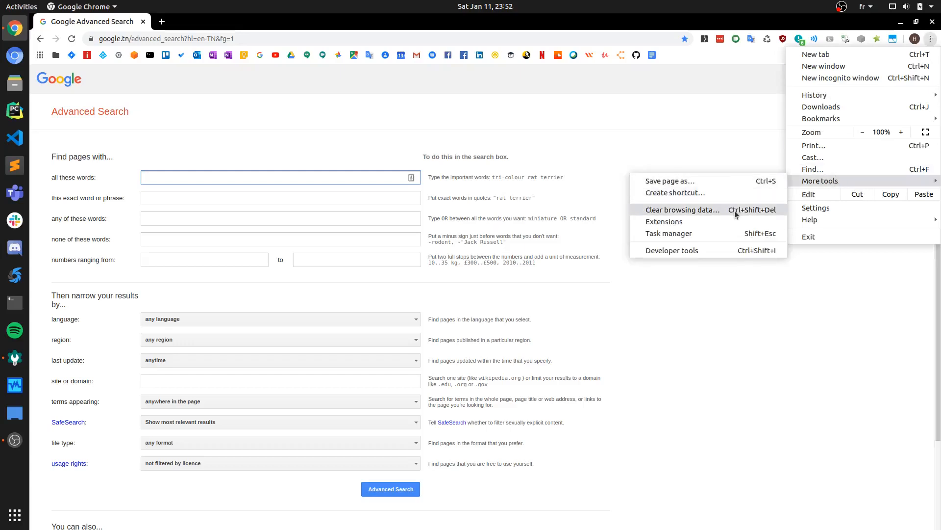
pyautogui.moveTo(683, 209)
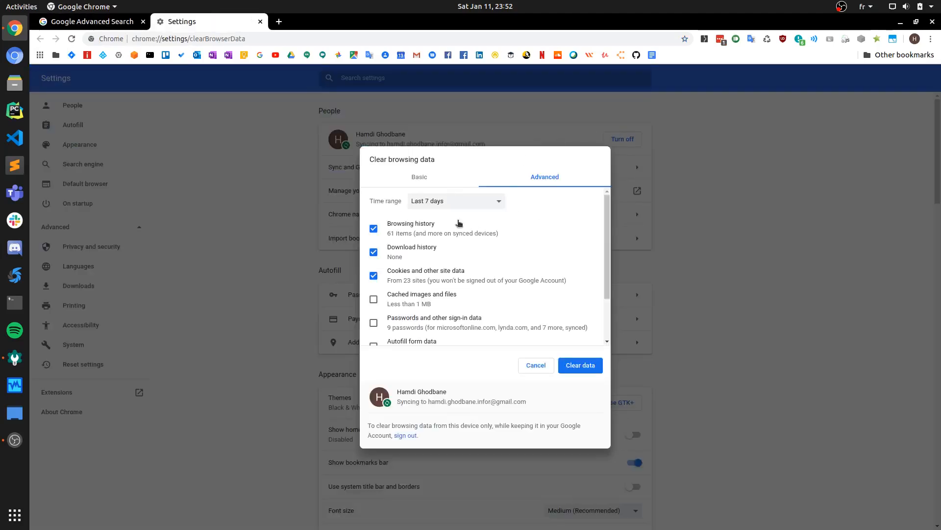
pyautogui.moveTo(444, 187)
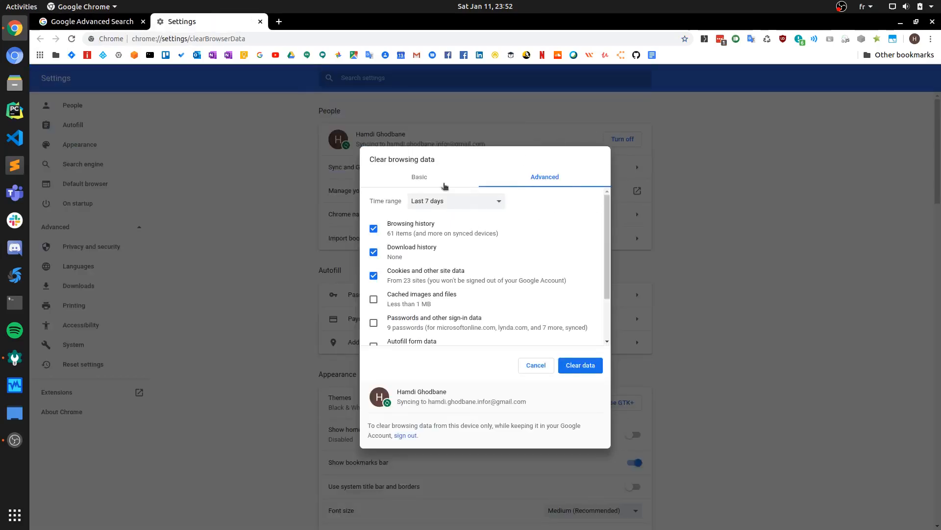
pyautogui.moveTo(575, 253)
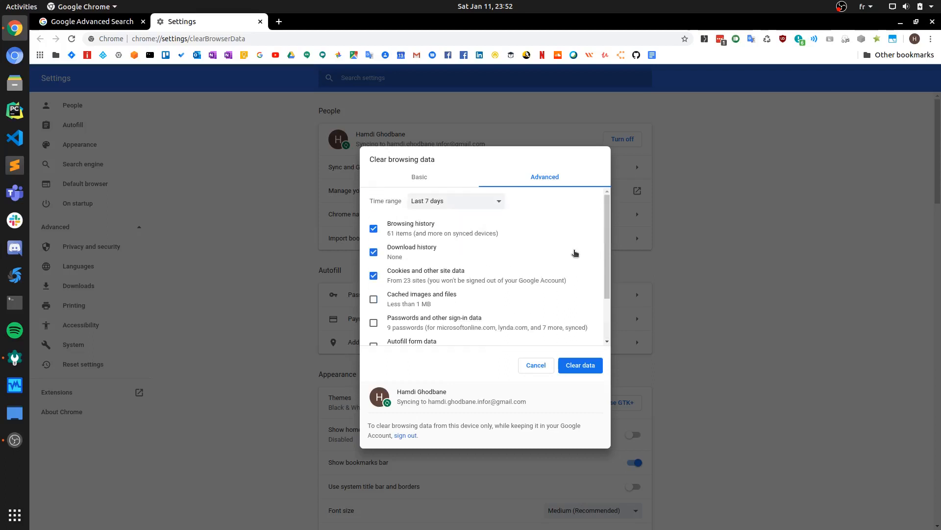
pyautogui.moveTo(485, 200)
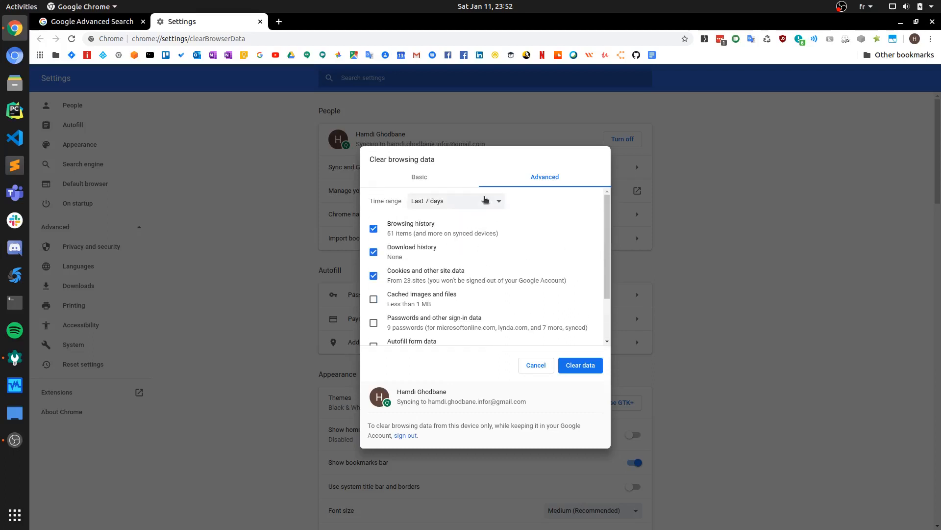
# Review the Advanced clear-browsing-data options with the range at Last 7 days.
pyautogui.click(455, 201)
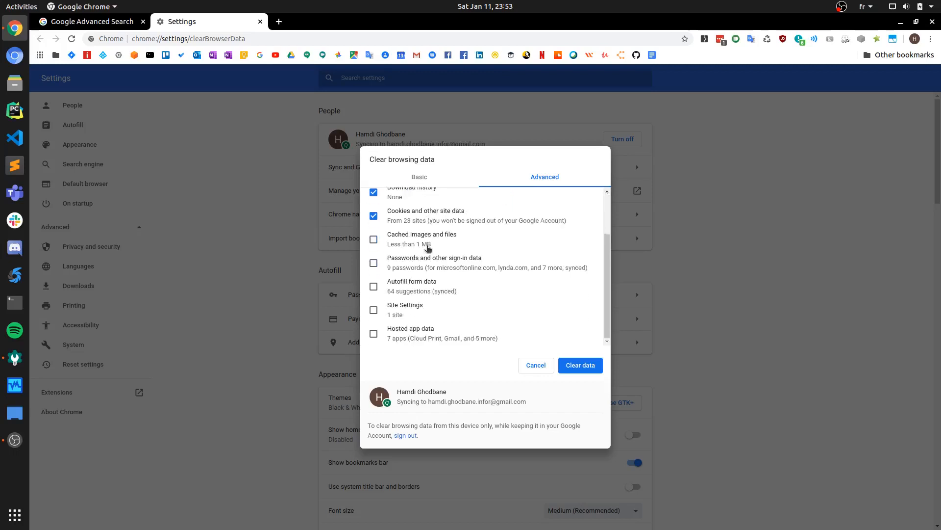
pyautogui.moveTo(433, 281)
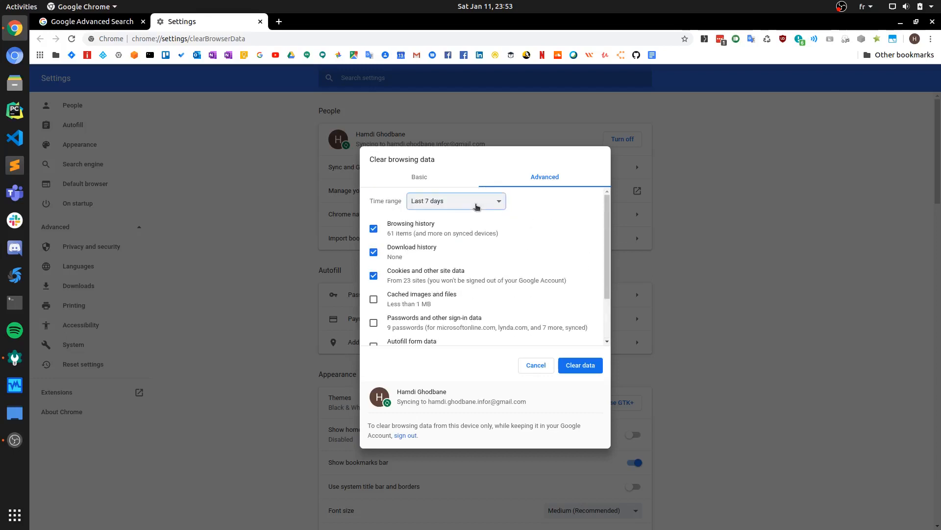
# Set the clear-browsing-data time range to Last 24 hours.
pyautogui.click(455, 200)
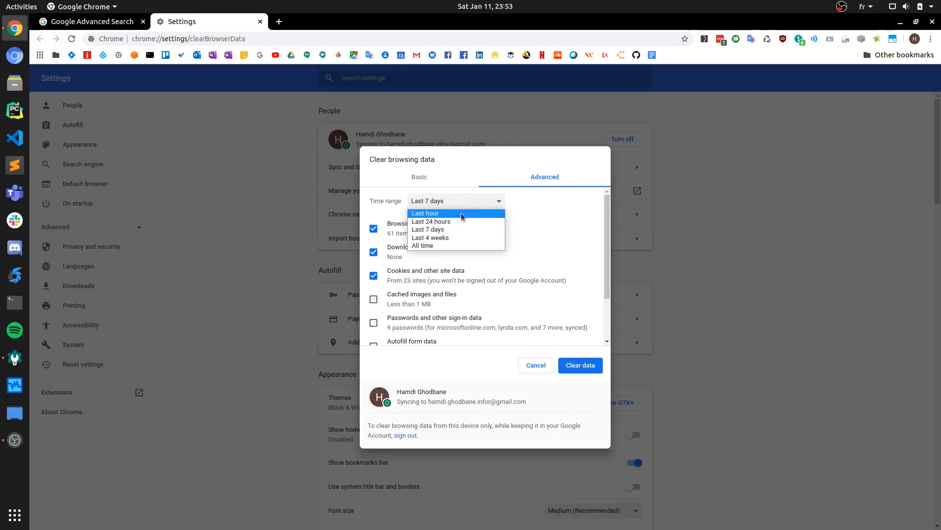
pyautogui.moveTo(431, 221)
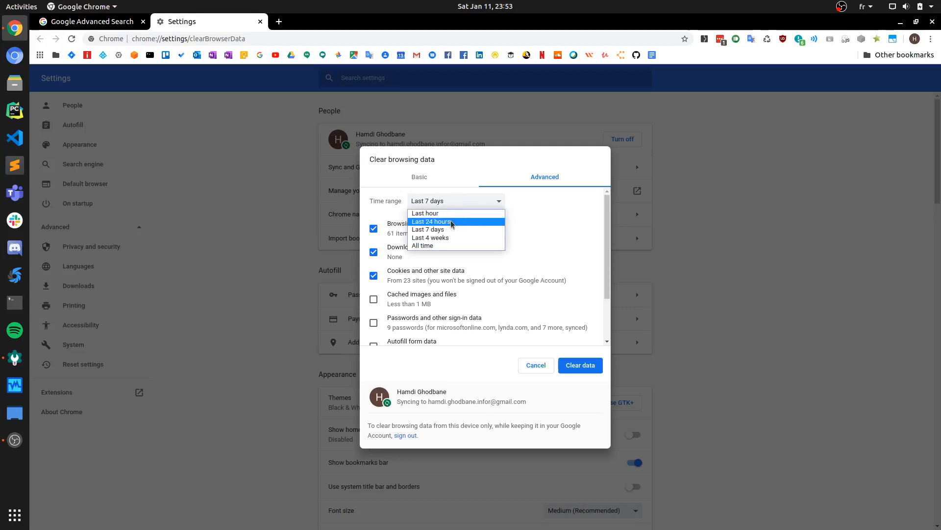
pyautogui.click(431, 221)
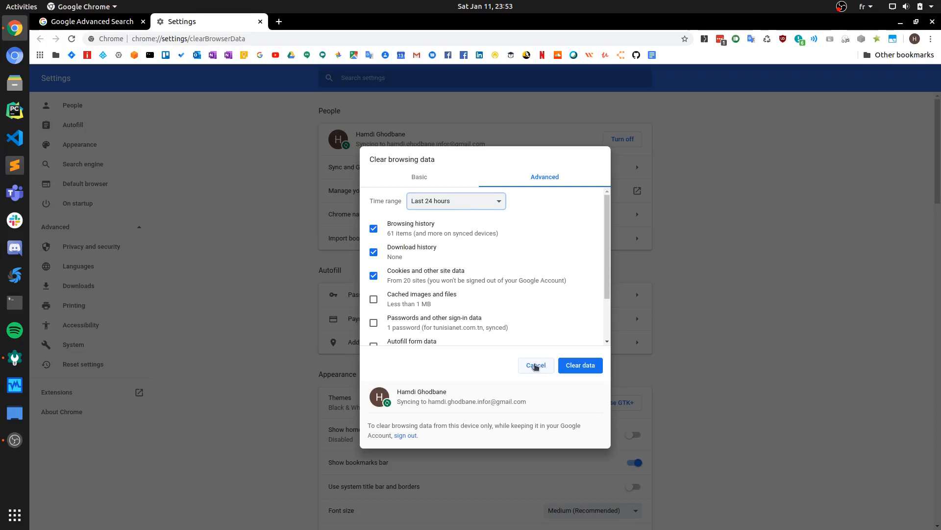
pyautogui.moveTo(486, 206)
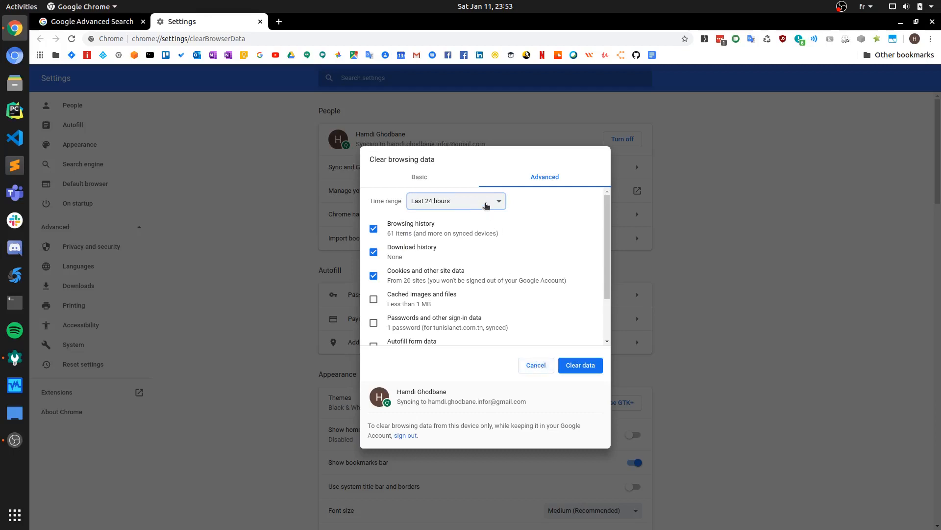
pyautogui.click(455, 200)
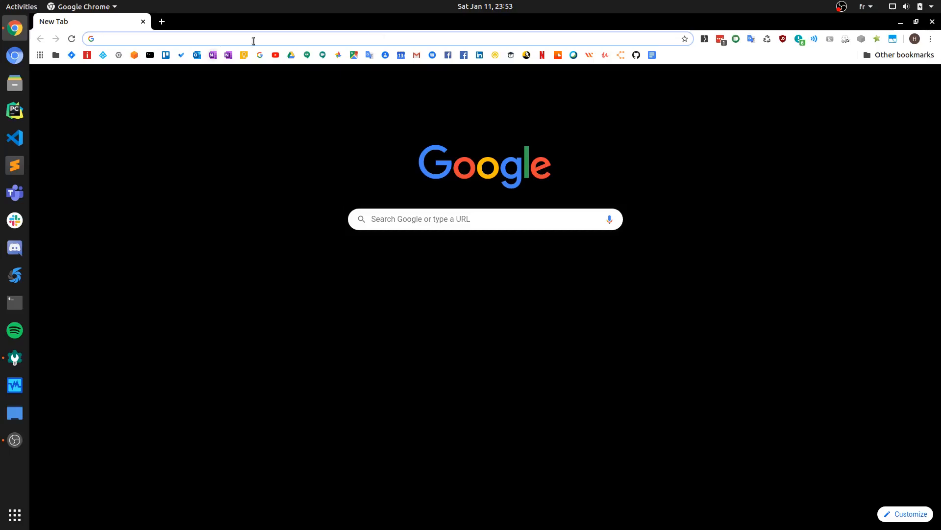
pyautogui.moveTo(272, 38)
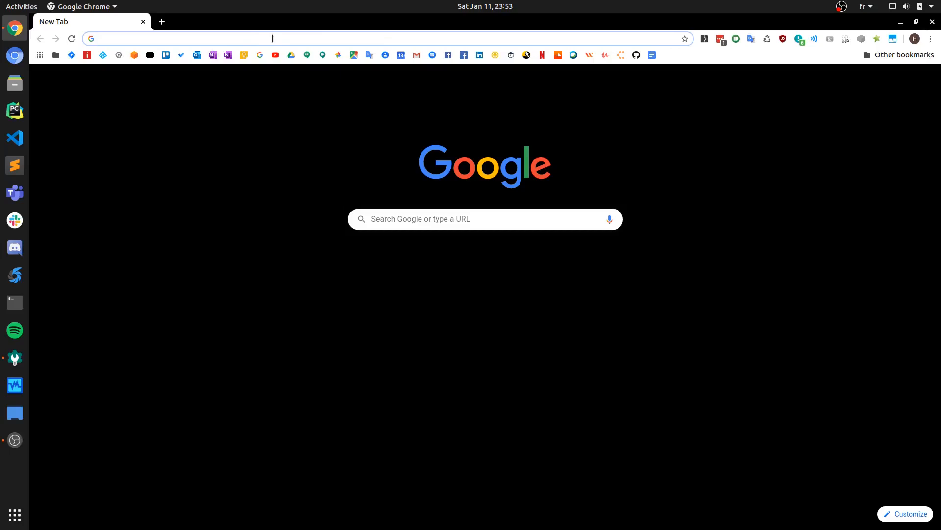
pyautogui.moveTo(537, 54)
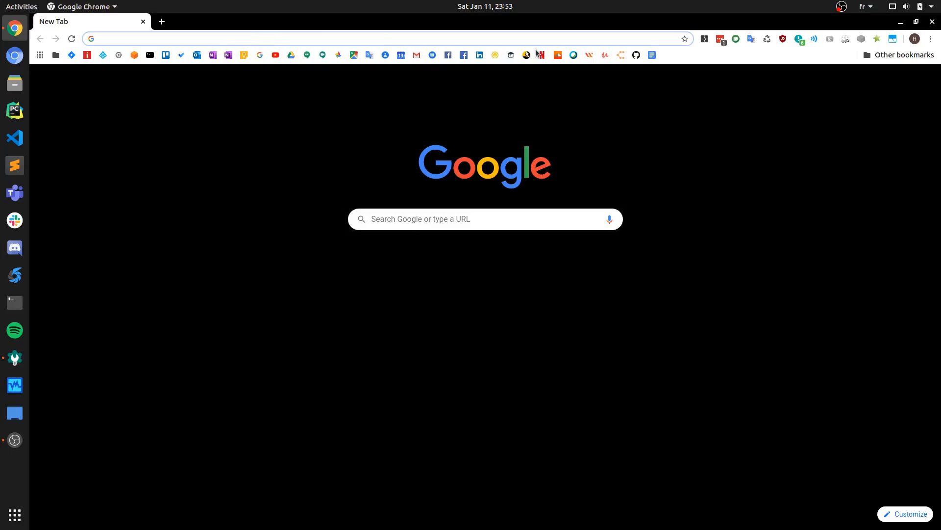
pyautogui.click(931, 38)
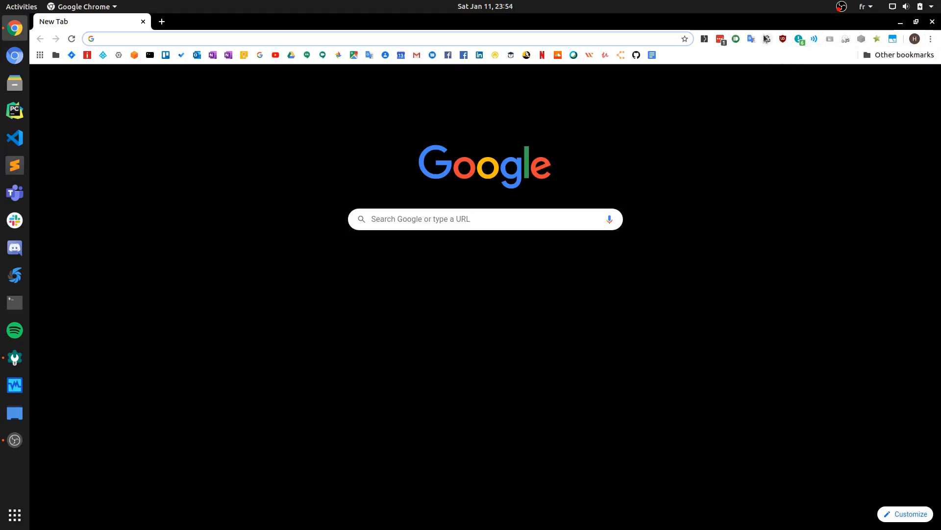
pyautogui.moveTo(767, 39)
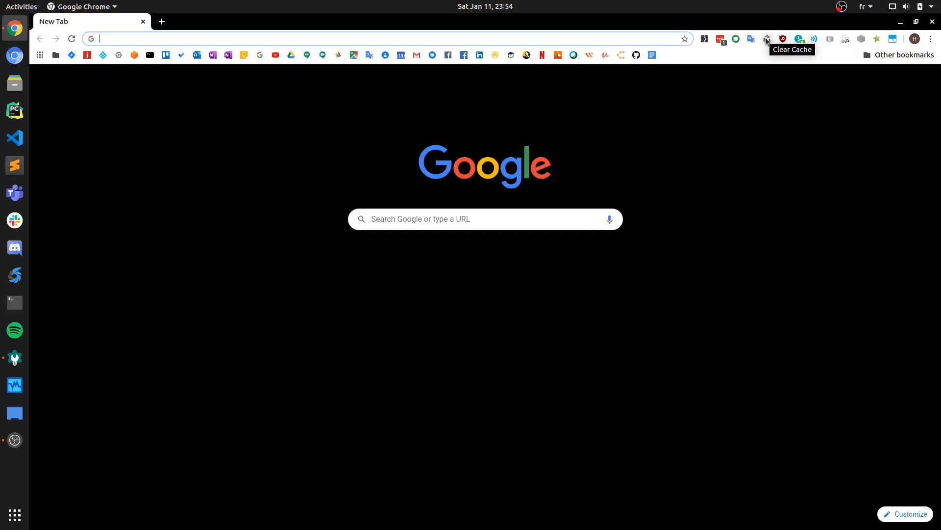
pyautogui.moveTo(767, 38)
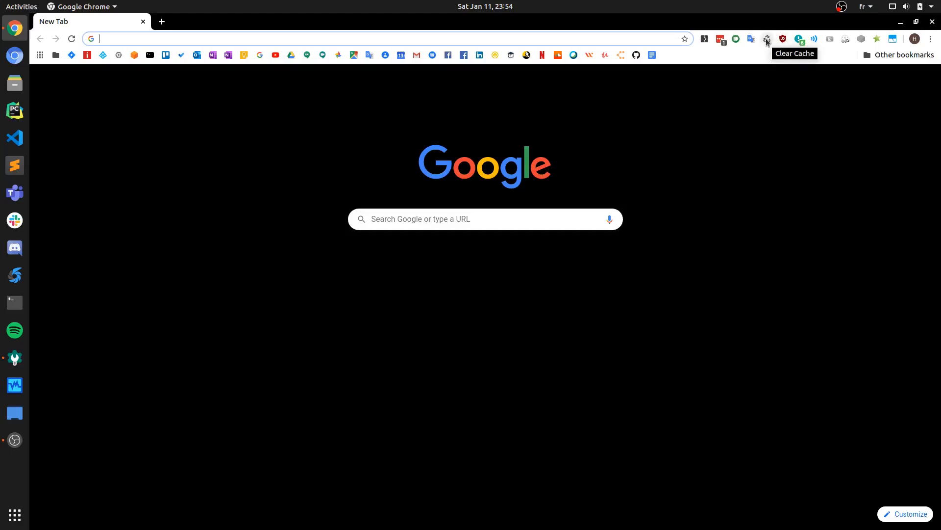
pyautogui.moveTo(764, 44)
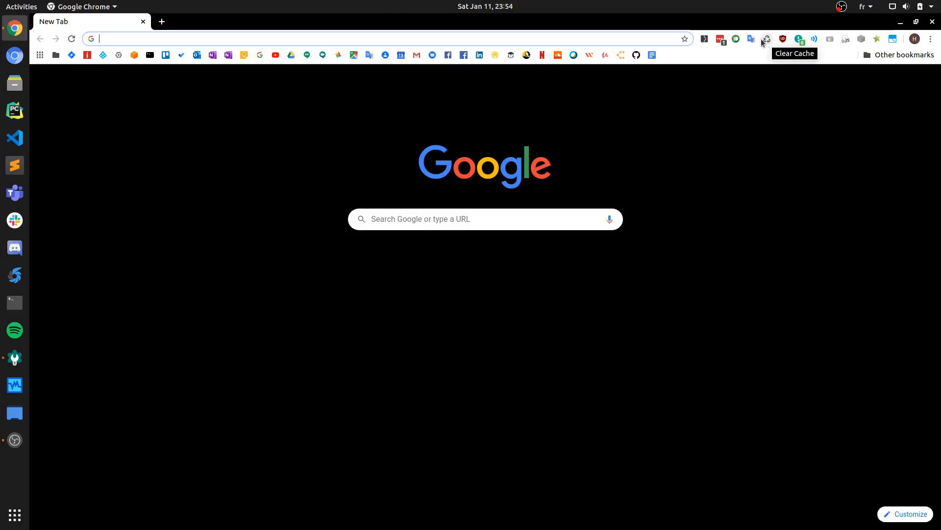
# Search Google for 'chrome extension clear cache' via the address bar suggestion.
pyautogui.write('chrome extension clear c')
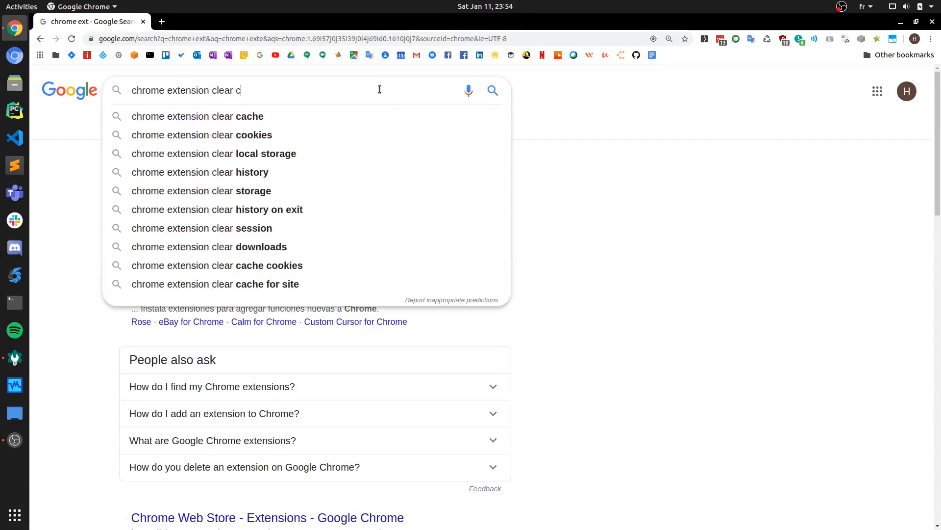
pyautogui.click(198, 115)
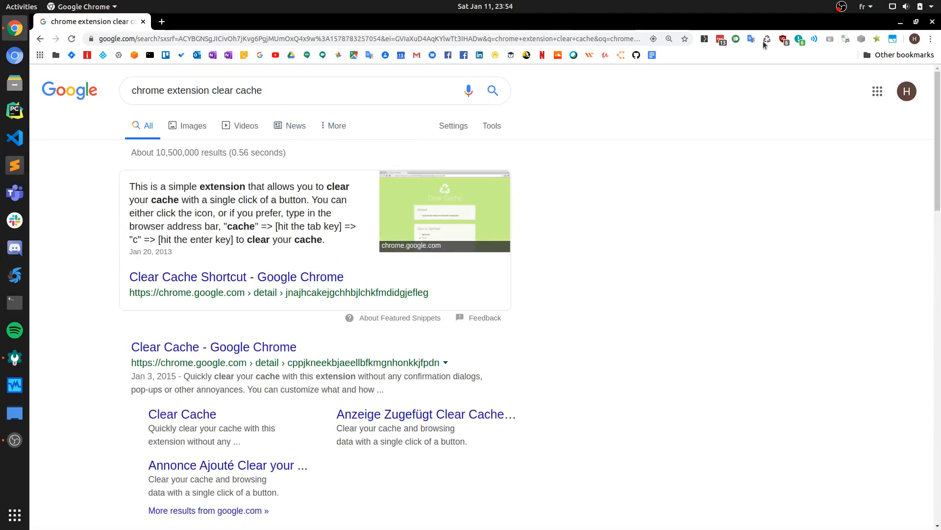
pyautogui.rightClick(768, 38)
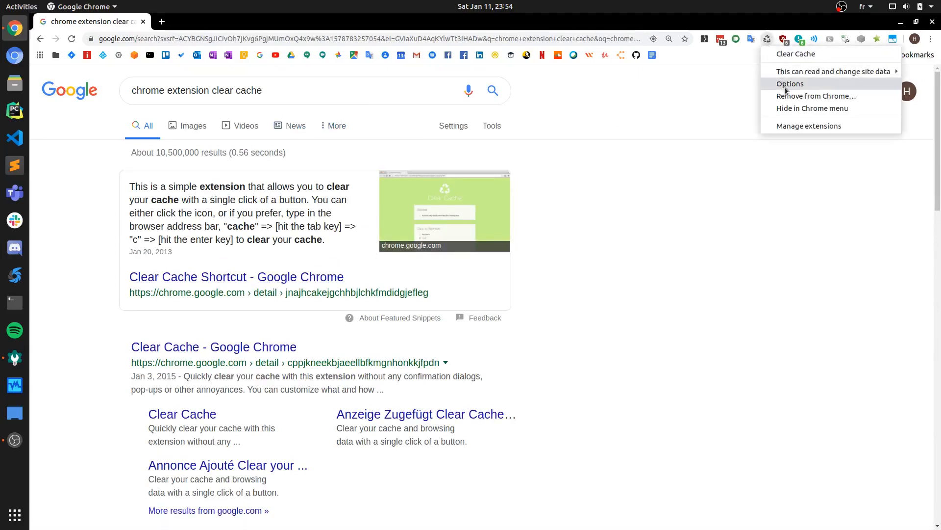
pyautogui.click(790, 83)
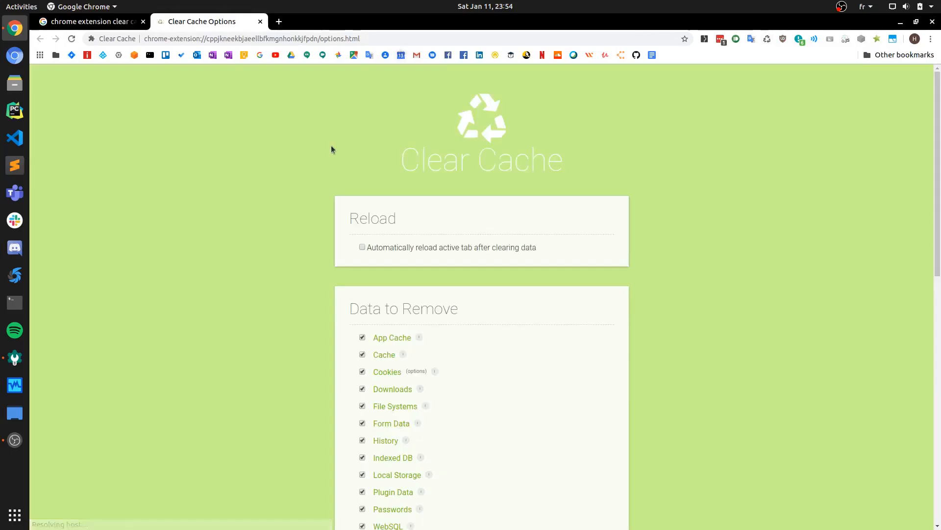
pyautogui.scroll(-3)
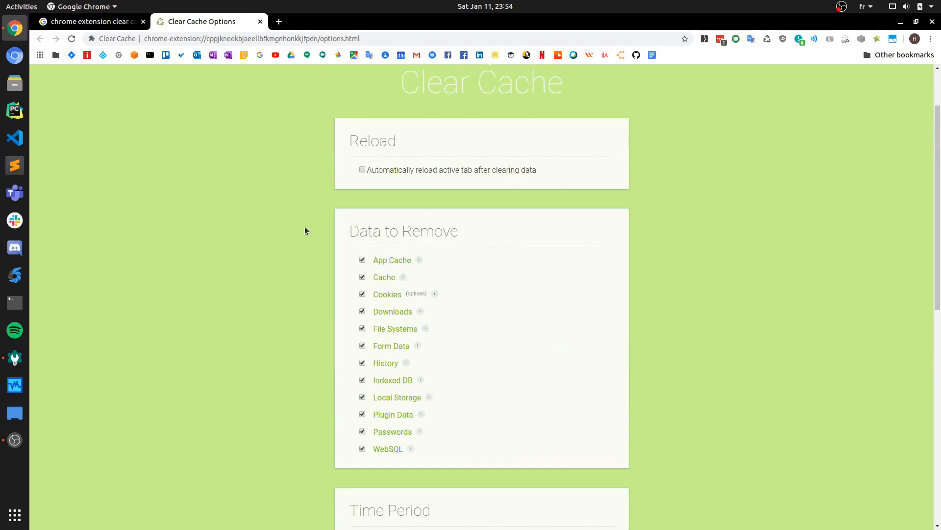
pyautogui.scroll(-3)
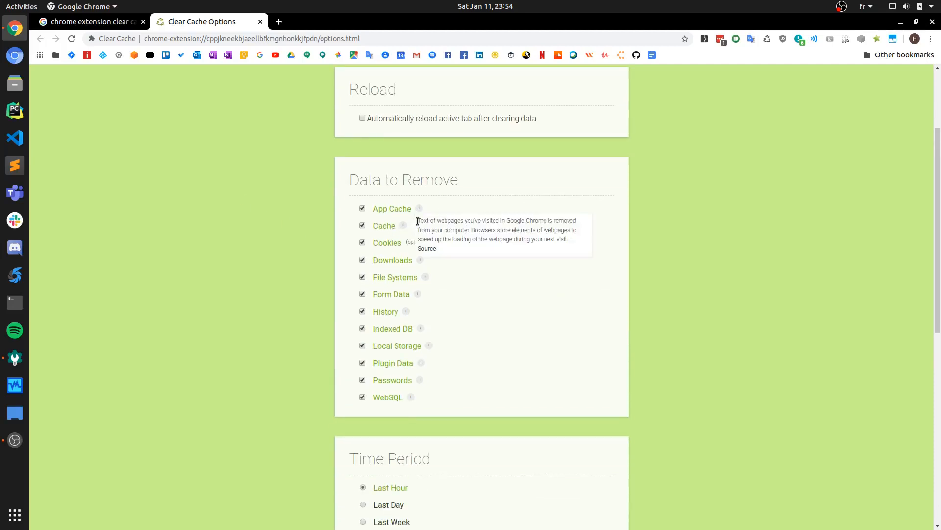
pyautogui.moveTo(481, 233)
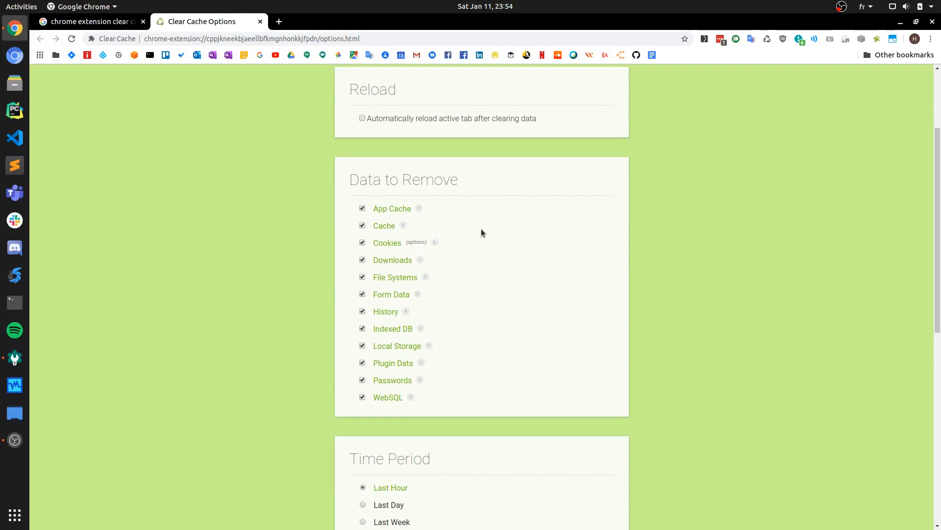
pyautogui.scroll(-3)
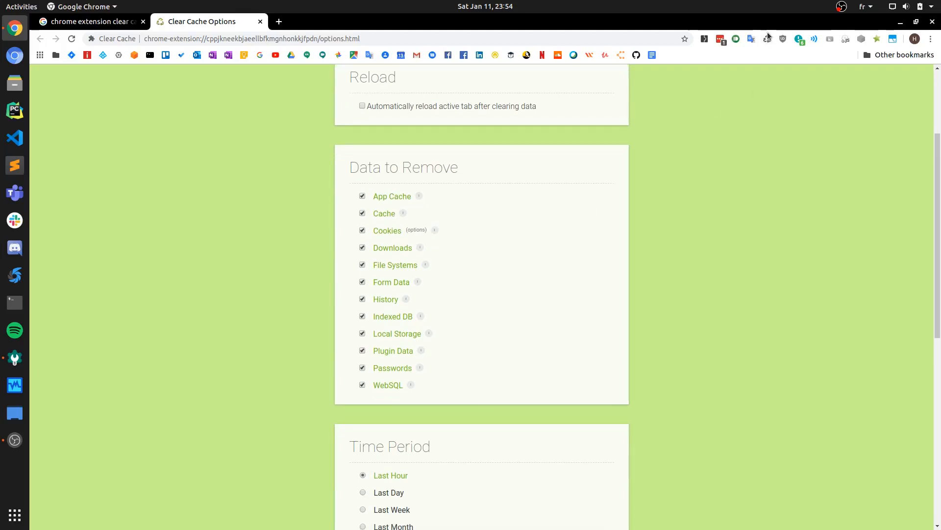
pyautogui.moveTo(767, 39)
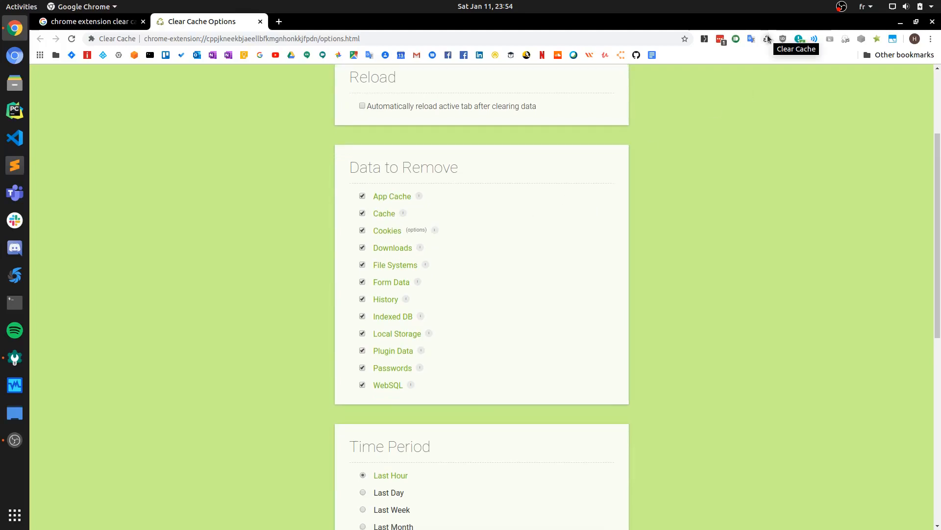
pyautogui.scroll(-3)
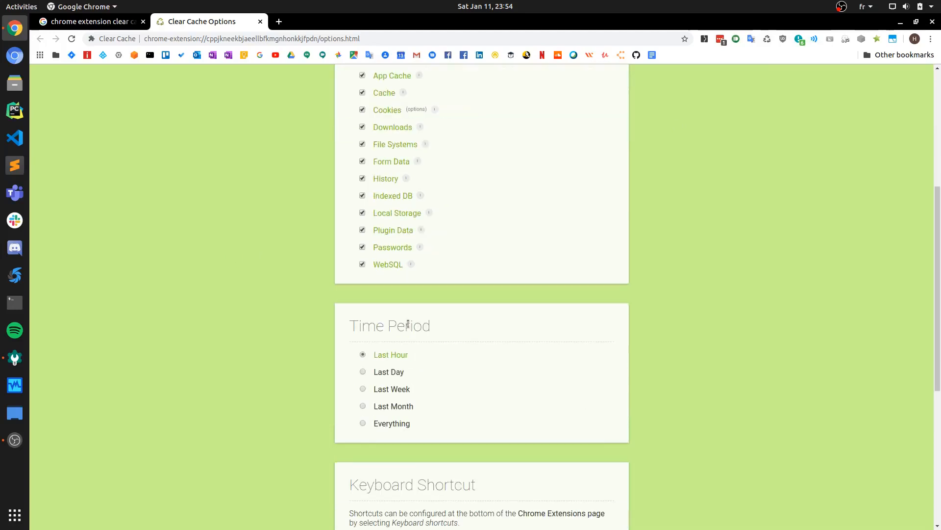
pyautogui.moveTo(740, 77)
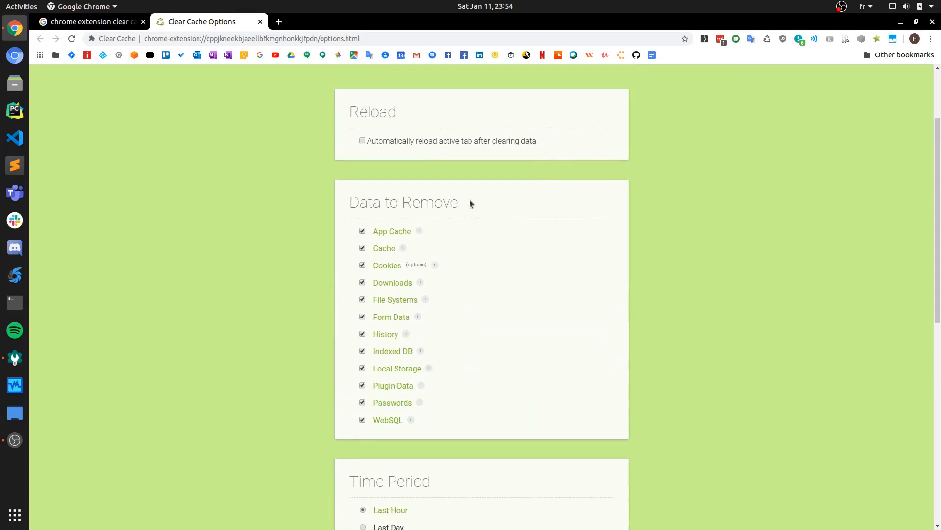
pyautogui.moveTo(768, 39)
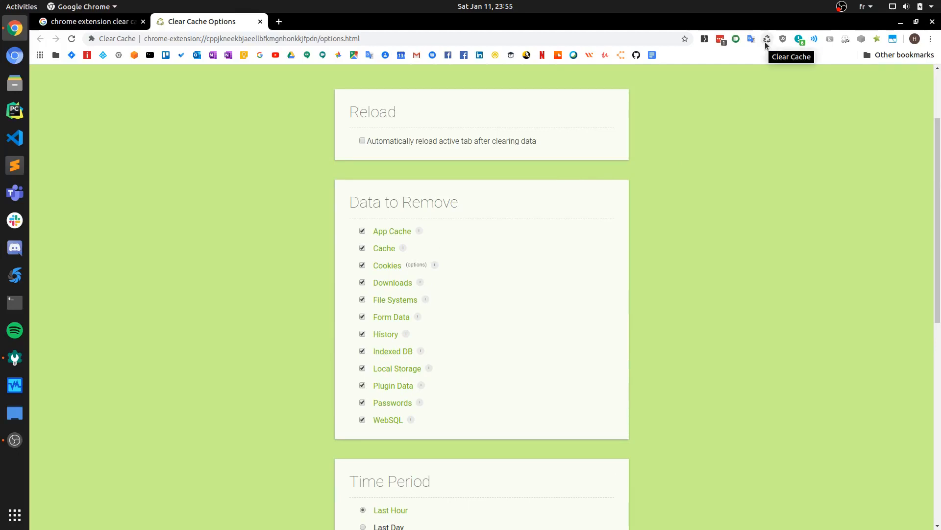
pyautogui.moveTo(782, 65)
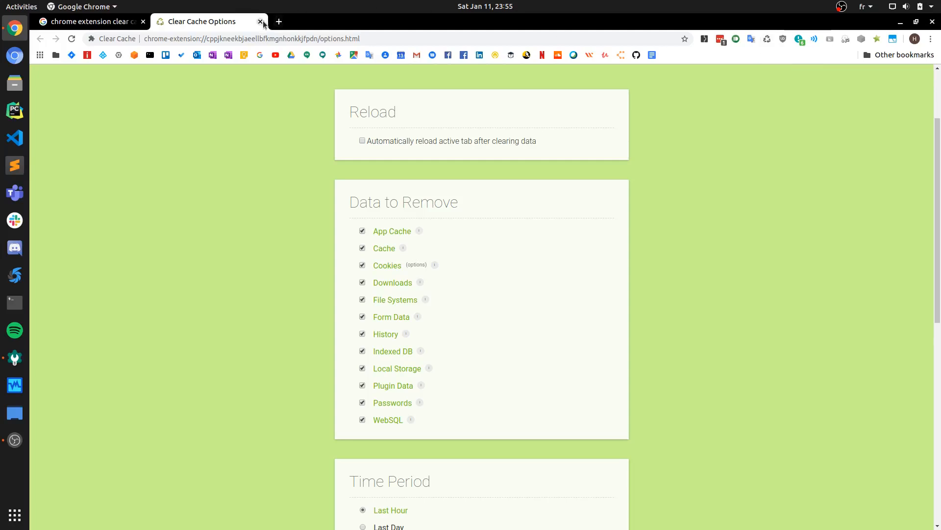
pyautogui.click(260, 22)
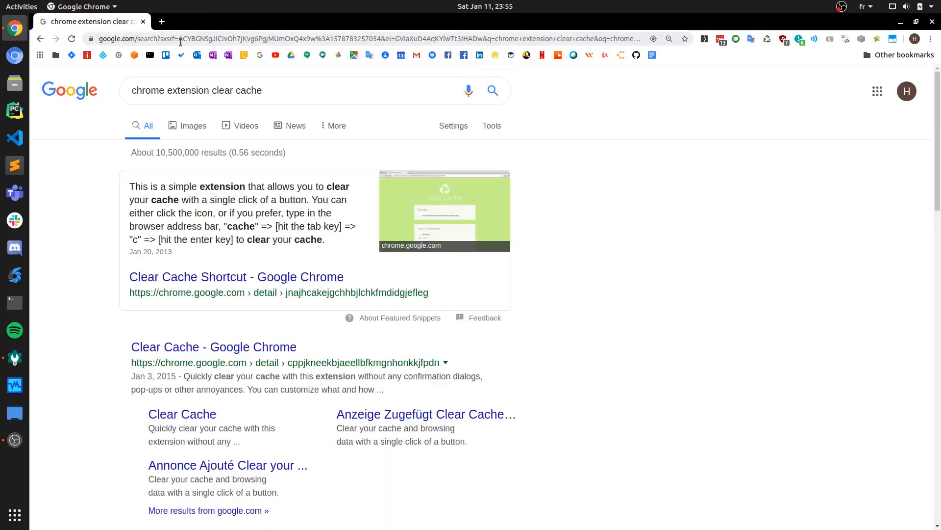